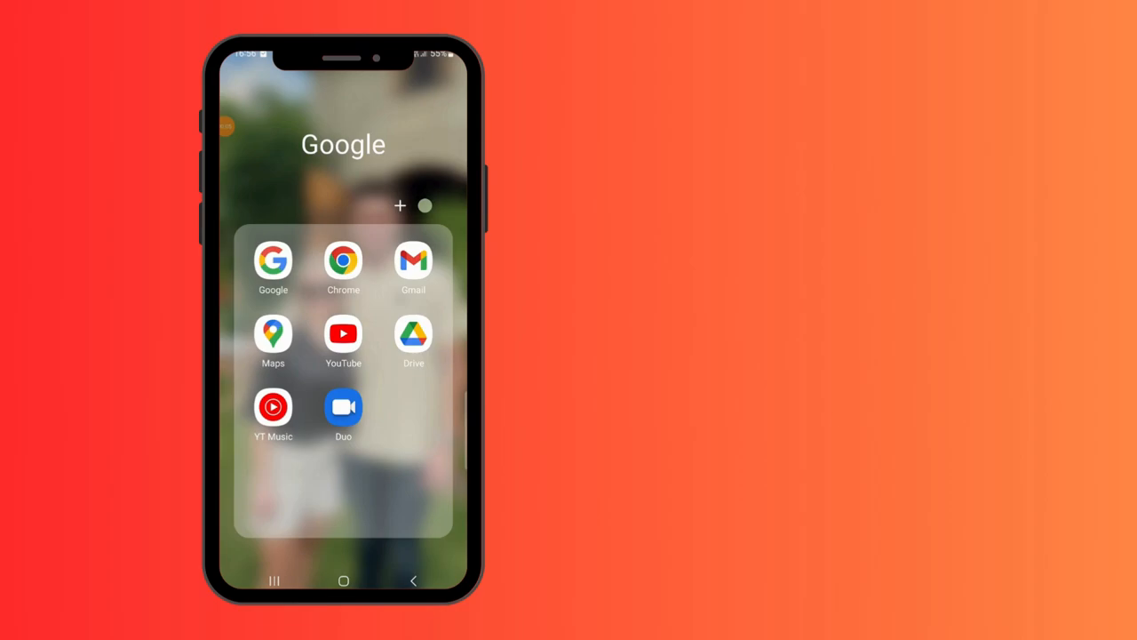
Step: Launch YouTube, go to Your channel from the profile menu, and scroll to your uploads
{"action": "left_click", "coordinate": [343, 334]}
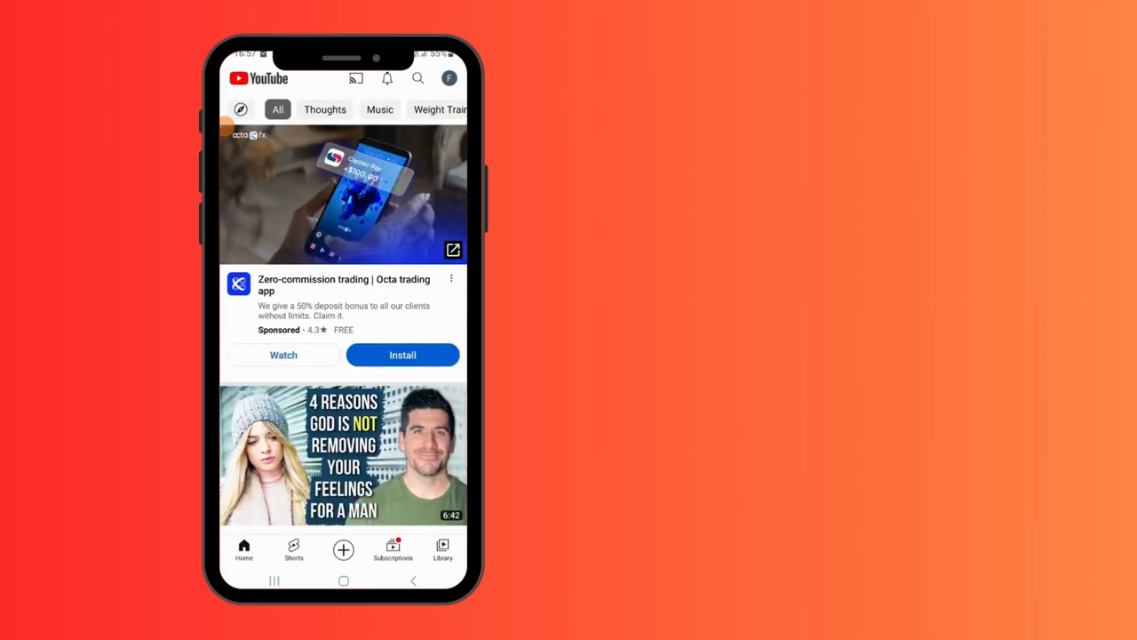
{"action": "left_click", "coordinate": [449, 78]}
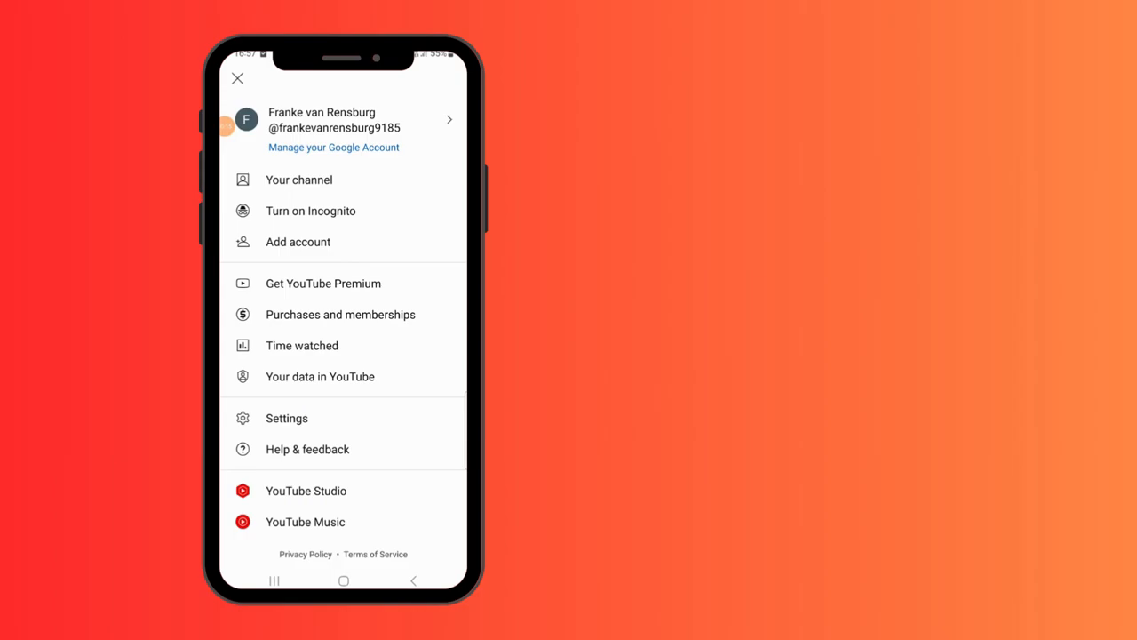
{"action": "left_click", "coordinate": [298, 179]}
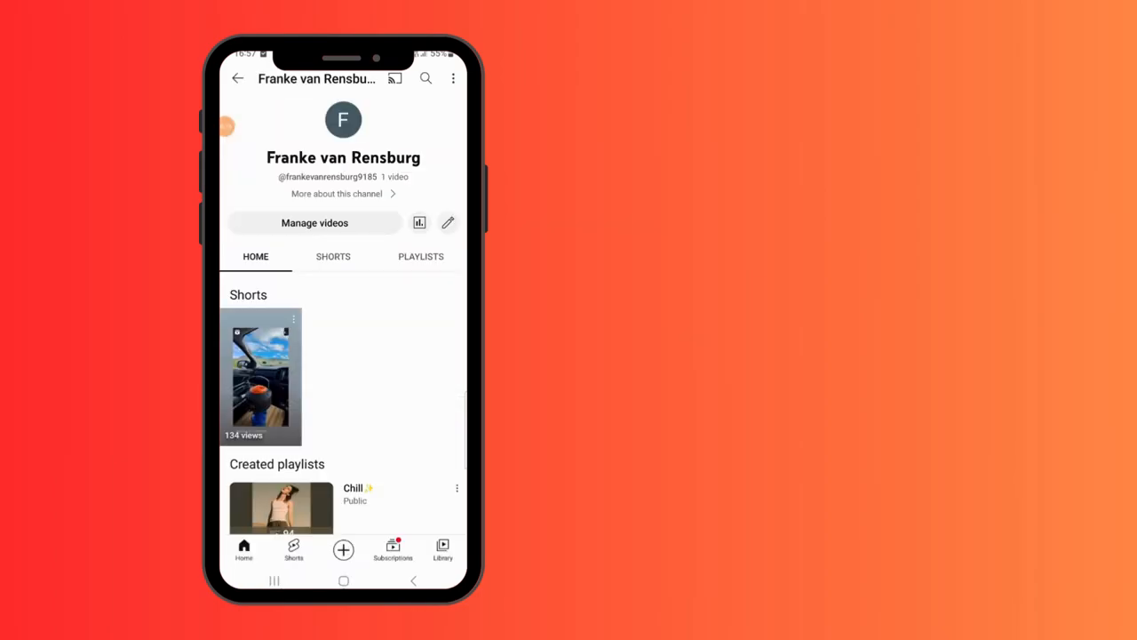
{"action": "scroll", "scroll_direction": "down", "scroll_amount": 3}
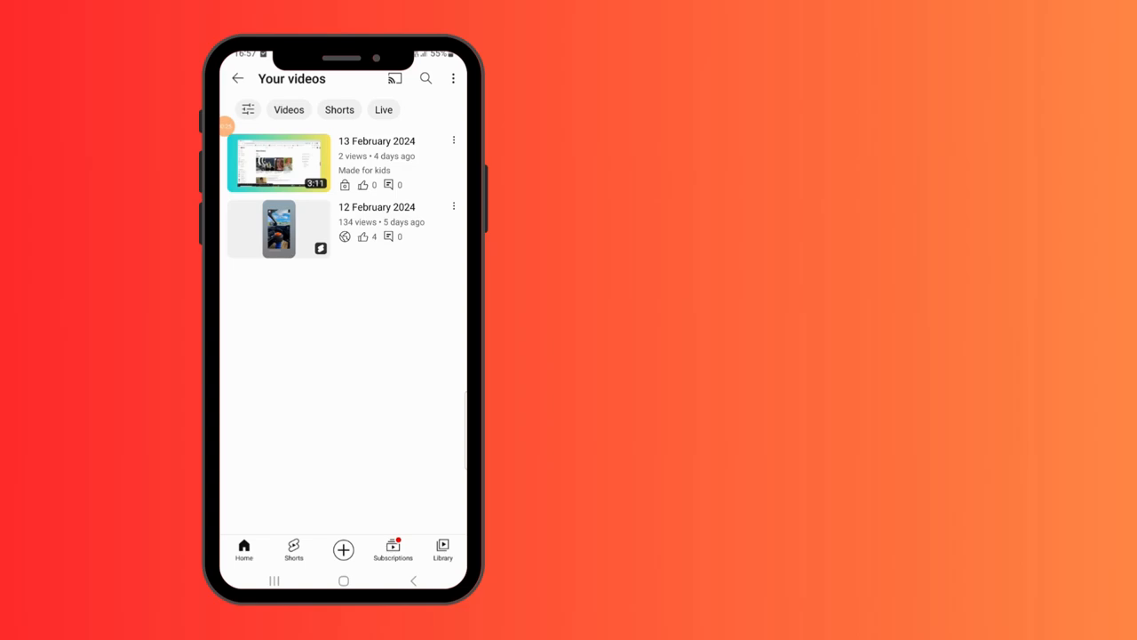
{"action": "left_click", "coordinate": [454, 140]}
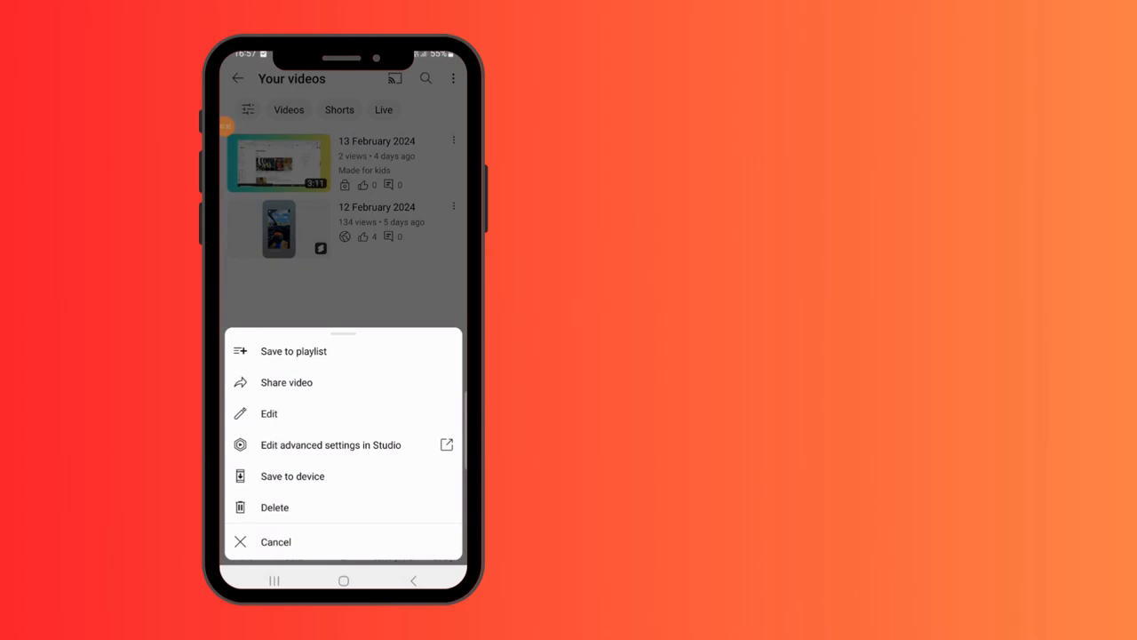
{"action": "left_click", "coordinate": [275, 507]}
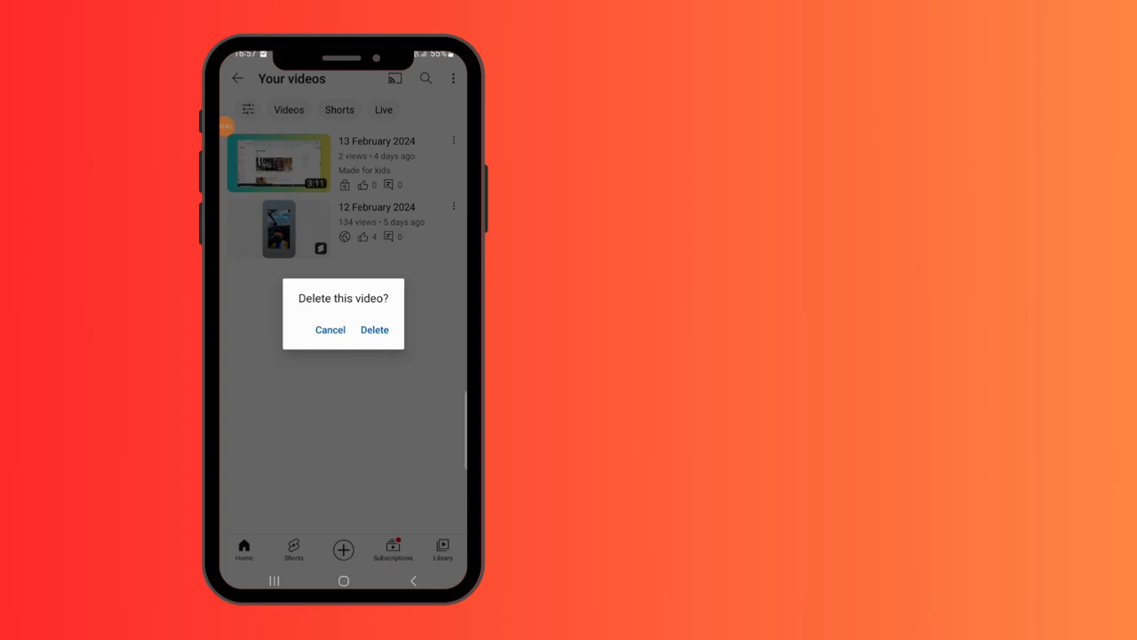
{"action": "left_click", "coordinate": [330, 330]}
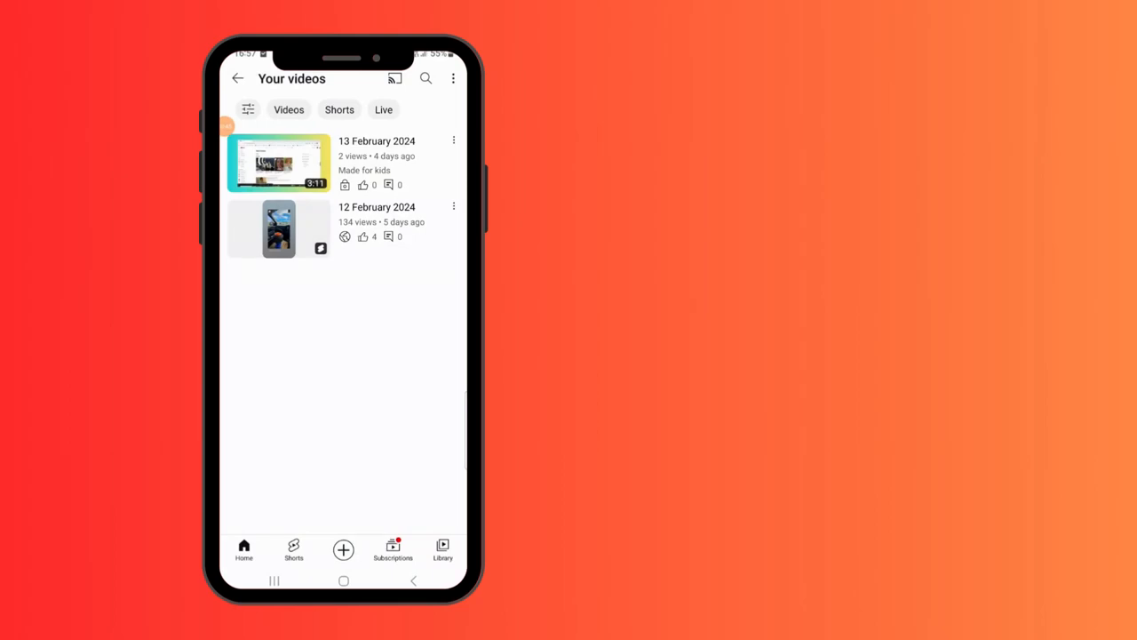
Step: Choose Edit from the 13 February 2024 video's three-dot menu to open its details
{"action": "left_click", "coordinate": [454, 140]}
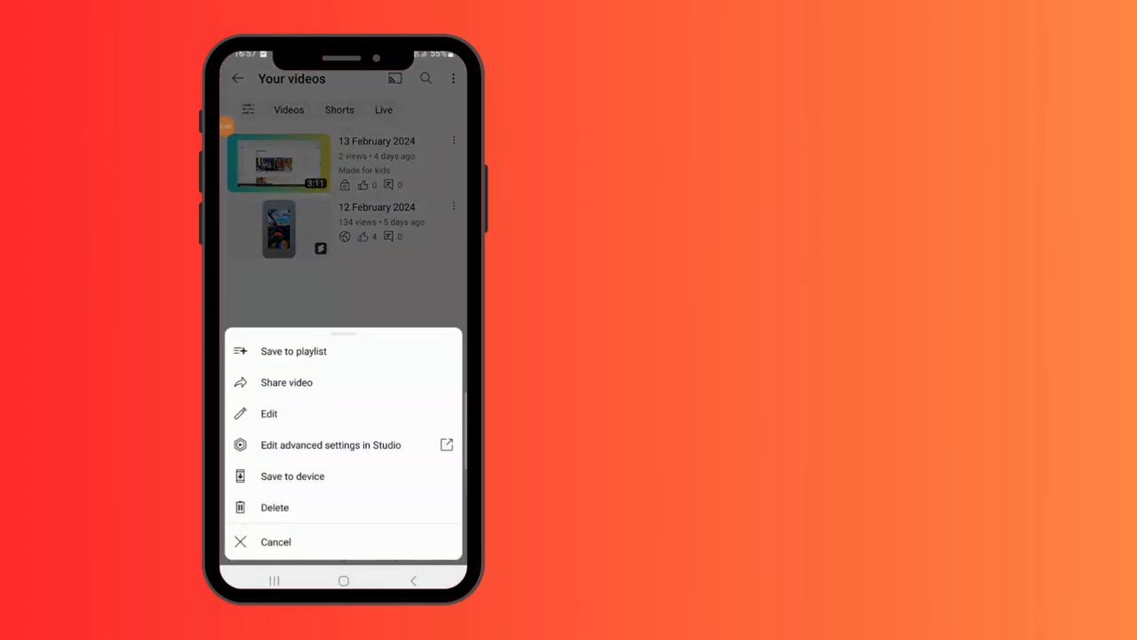
{"action": "left_click", "coordinate": [268, 413]}
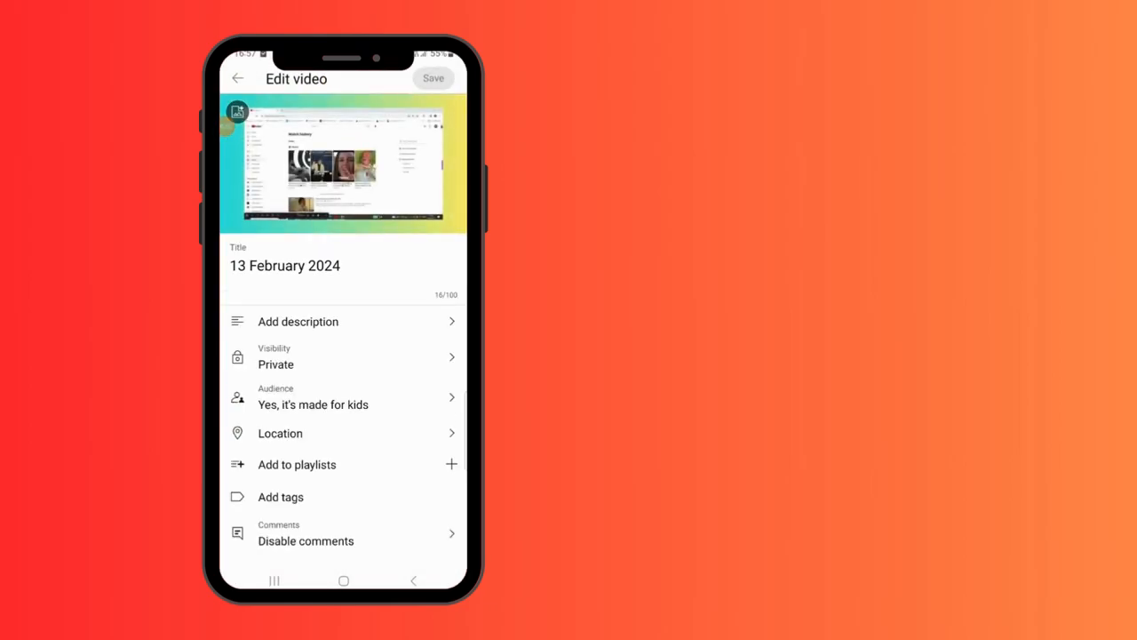
{"action": "left_click", "coordinate": [343, 357]}
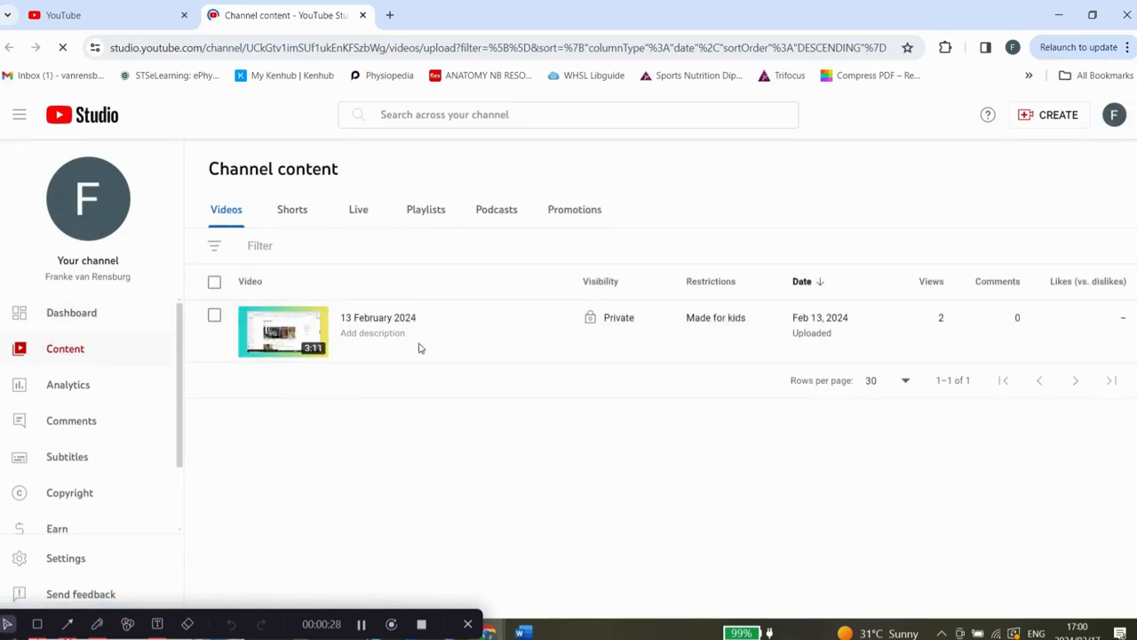
{"action": "mouse_move", "coordinate": [421, 343]}
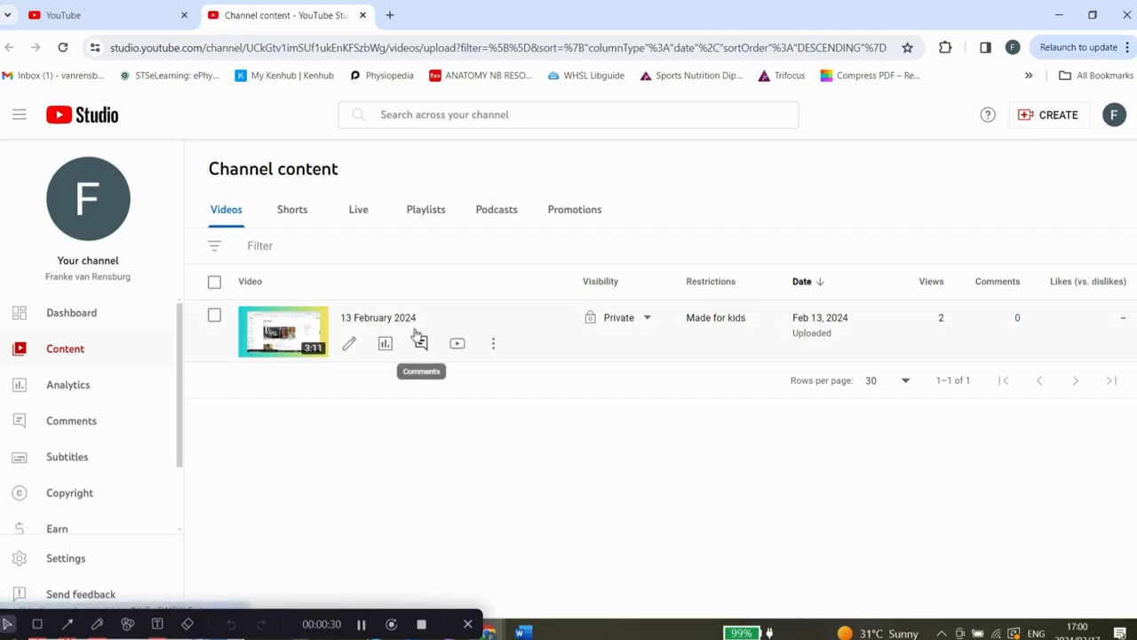
{"action": "left_click", "coordinate": [493, 343]}
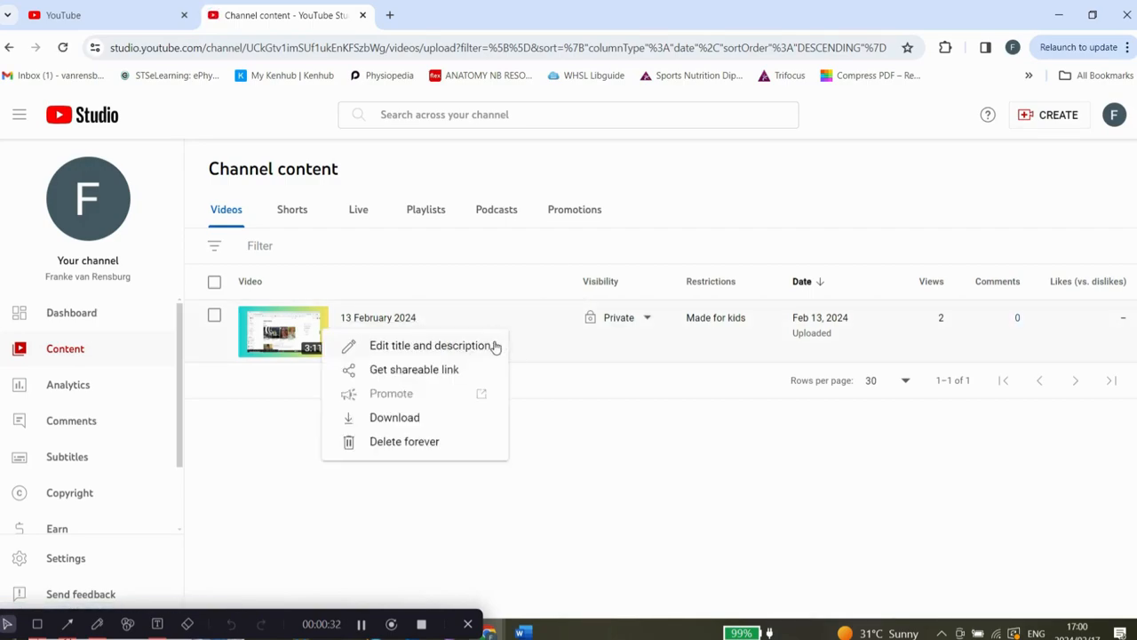
{"action": "mouse_move", "coordinate": [411, 449]}
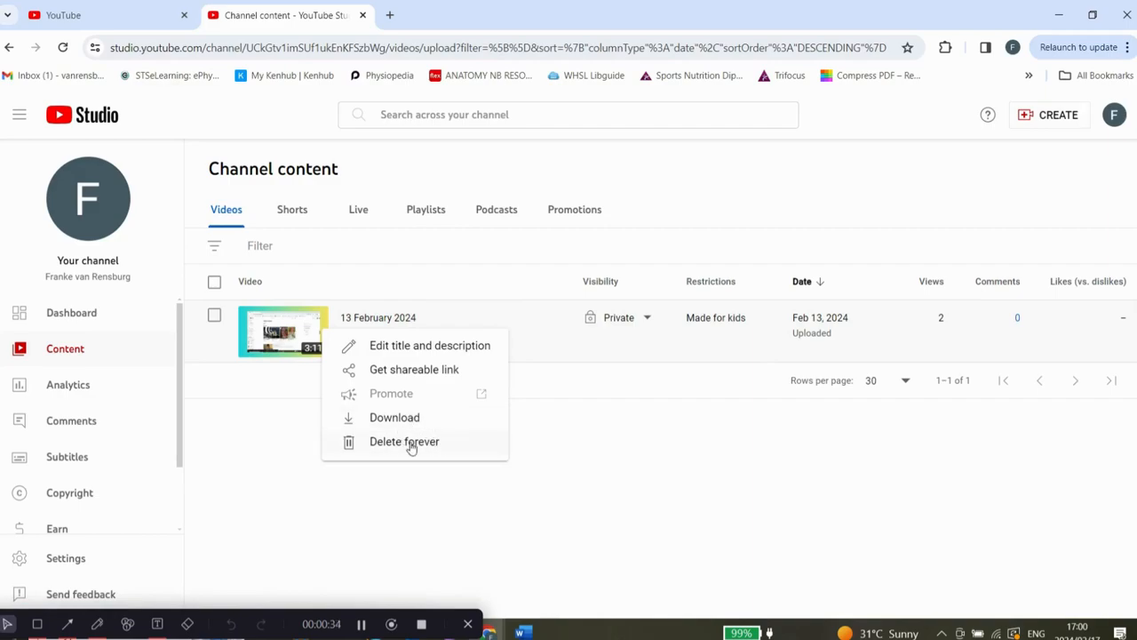
{"action": "mouse_move", "coordinate": [420, 447]}
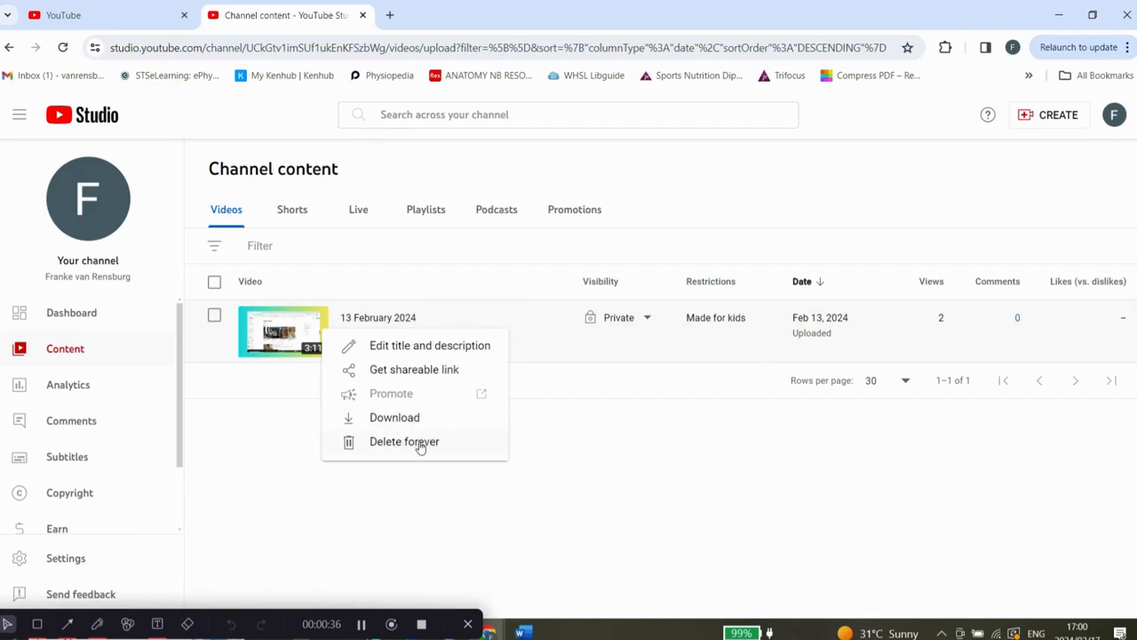
{"action": "mouse_move", "coordinate": [536, 423]}
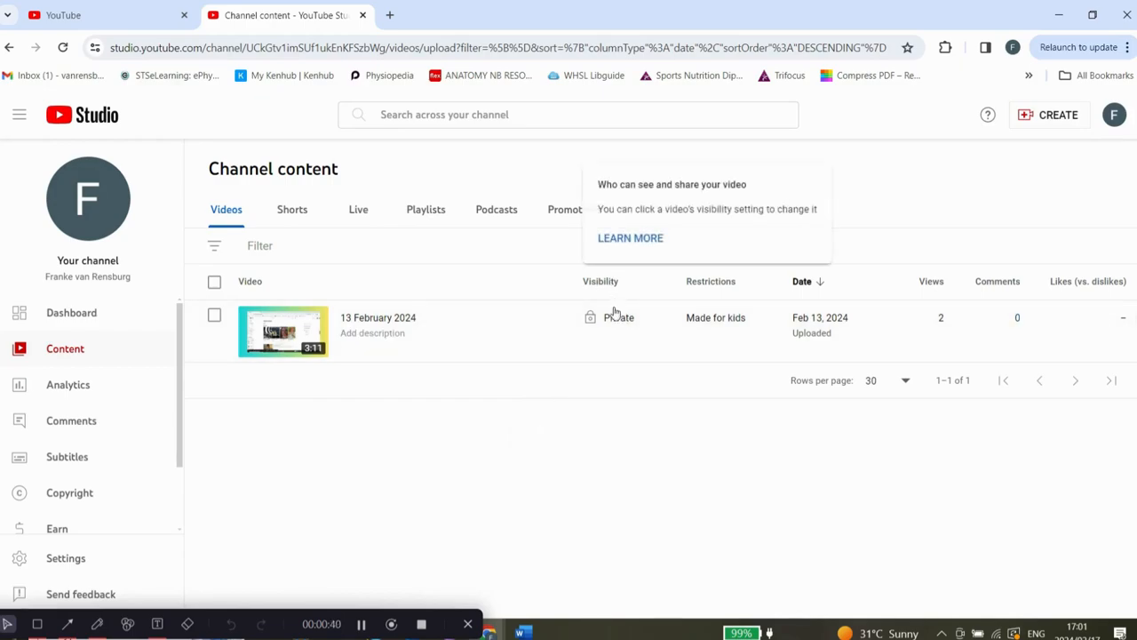
Step: Open the Private visibility dropdown for the 13 February 2024 video
{"action": "left_click", "coordinate": [609, 317]}
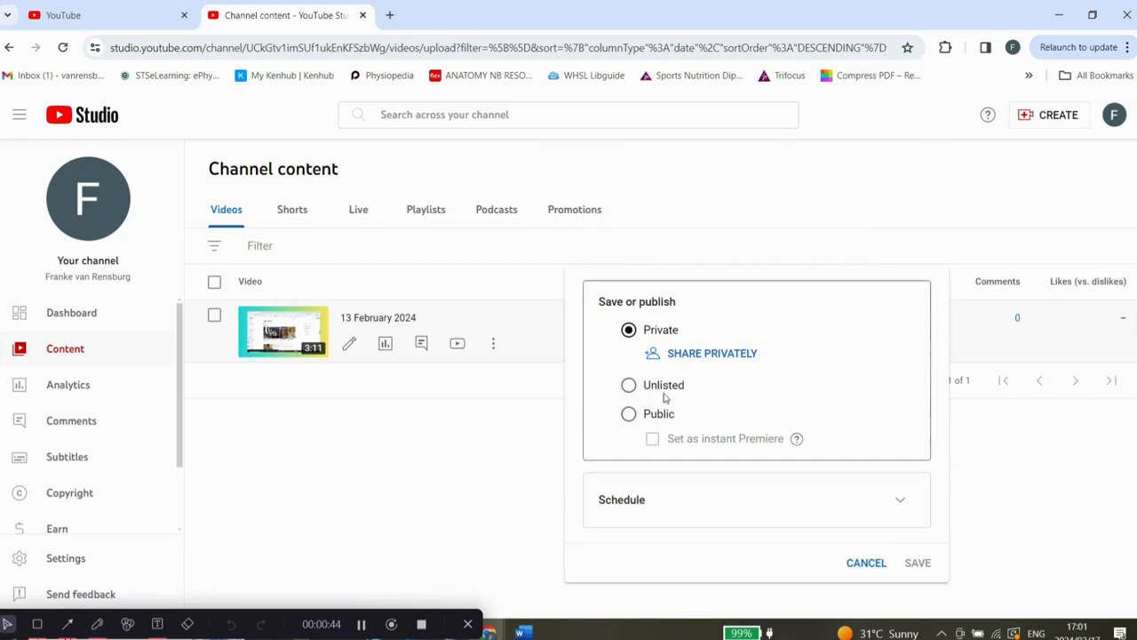
{"action": "mouse_move", "coordinate": [636, 285]}
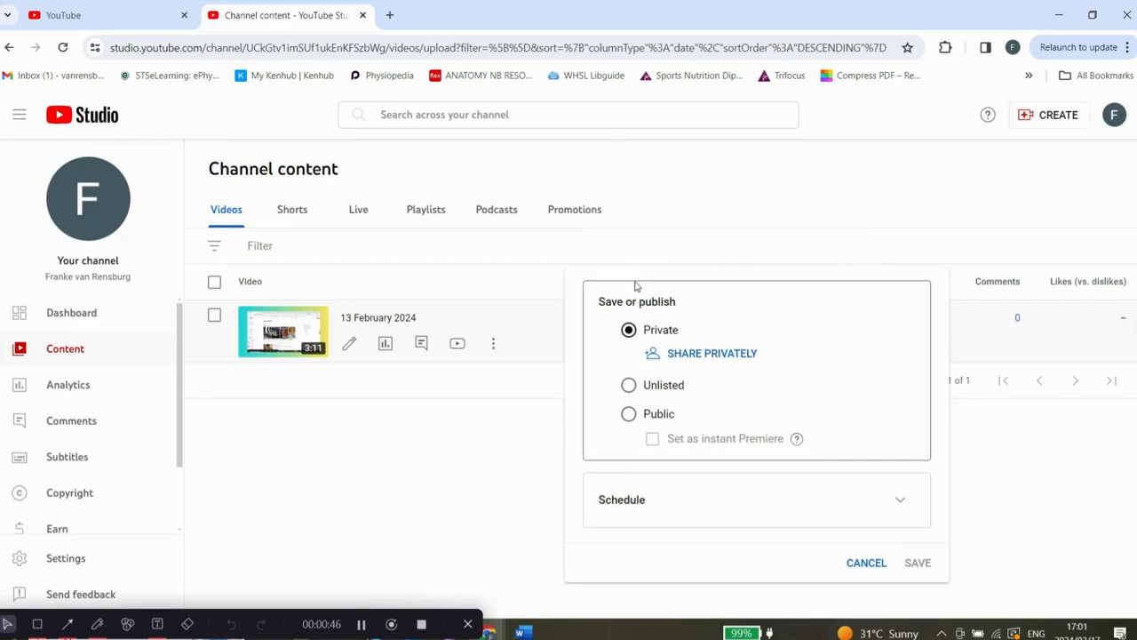
{"action": "mouse_move", "coordinate": [704, 374]}
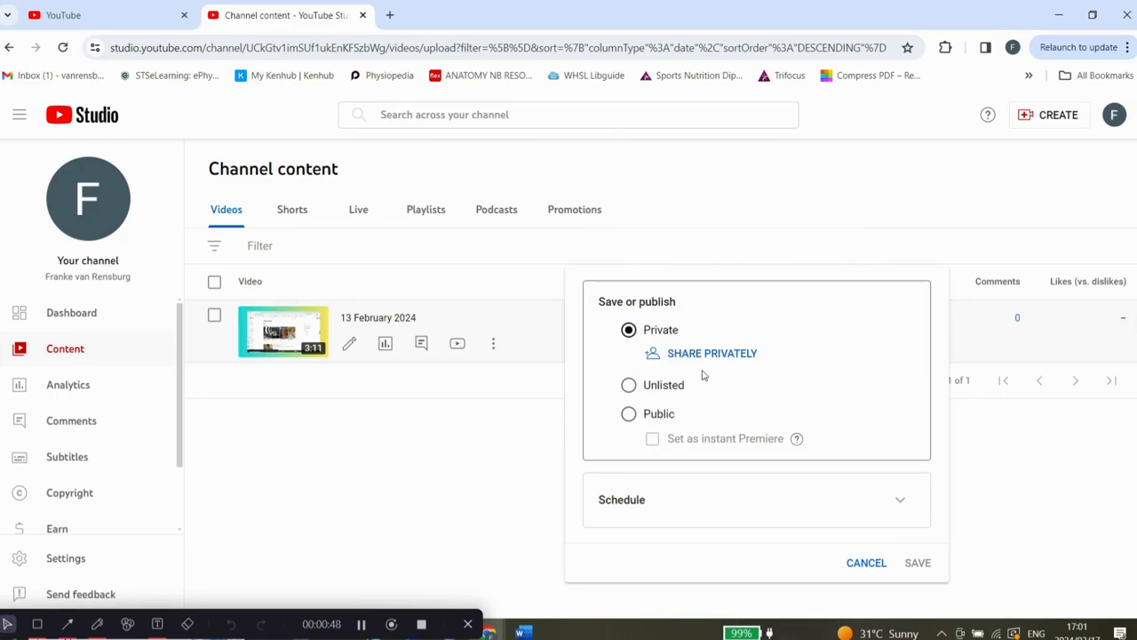